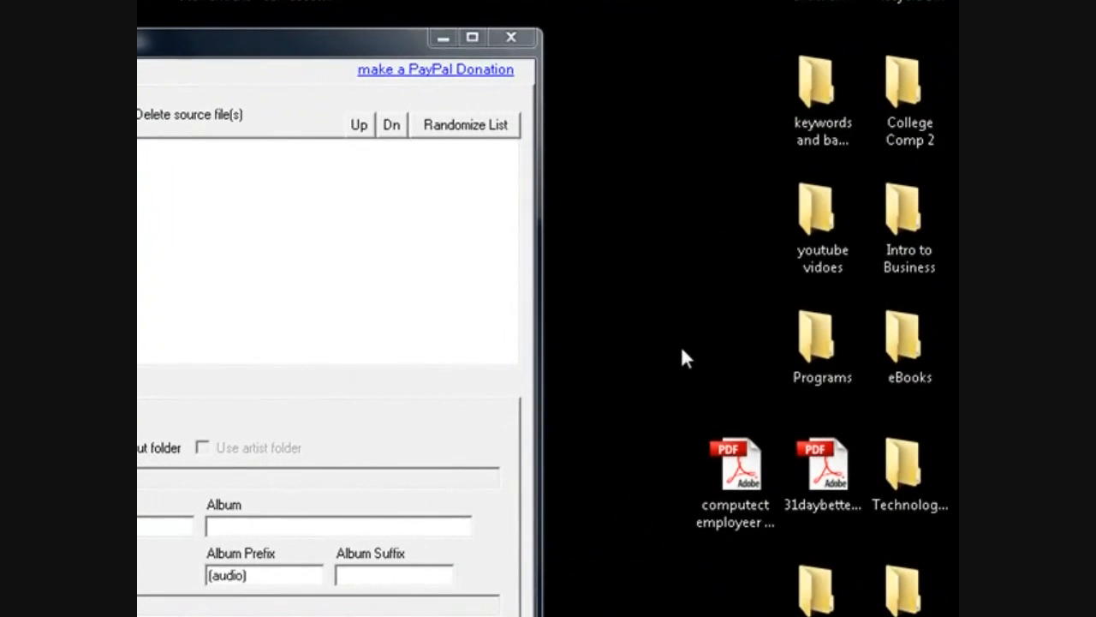
mouse_move(668, 312)
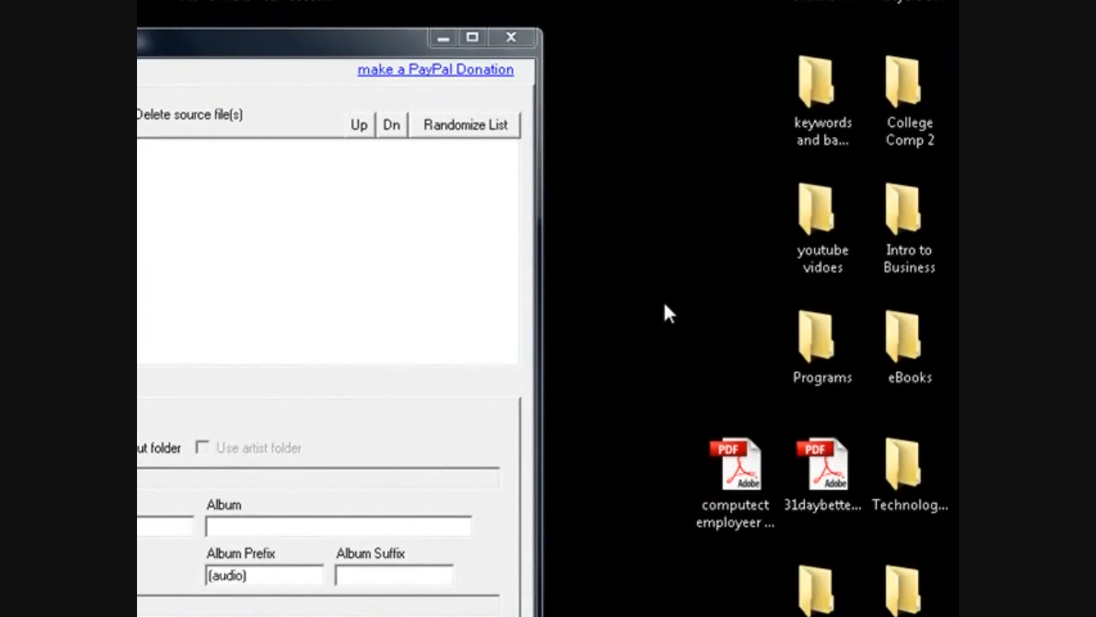
mouse_move(557, 306)
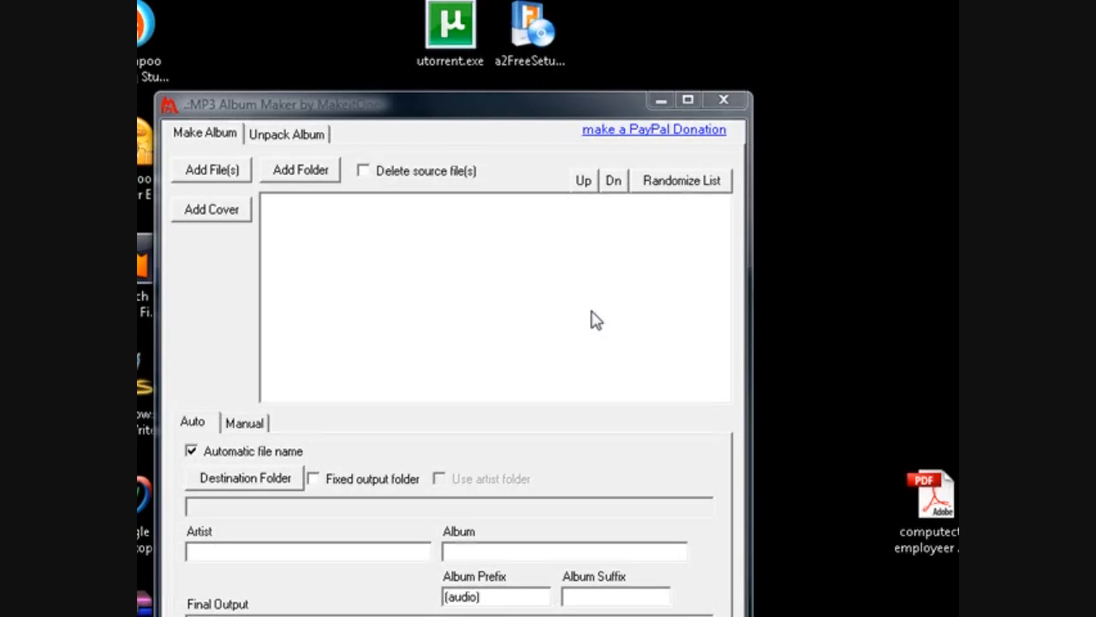
mouse_move(473, 342)
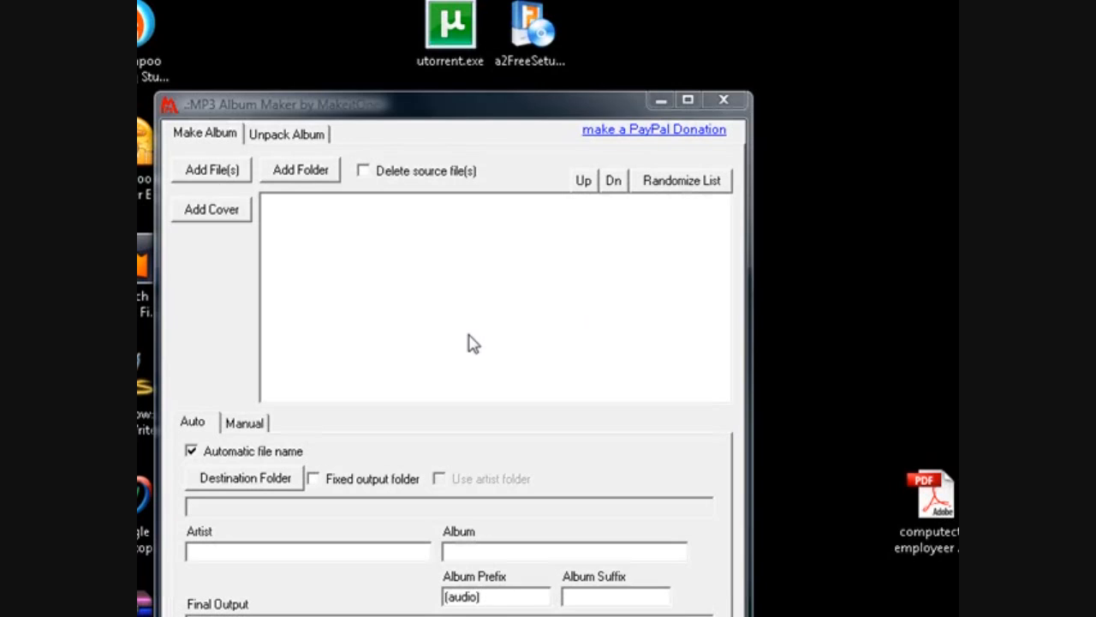
mouse_move(456, 305)
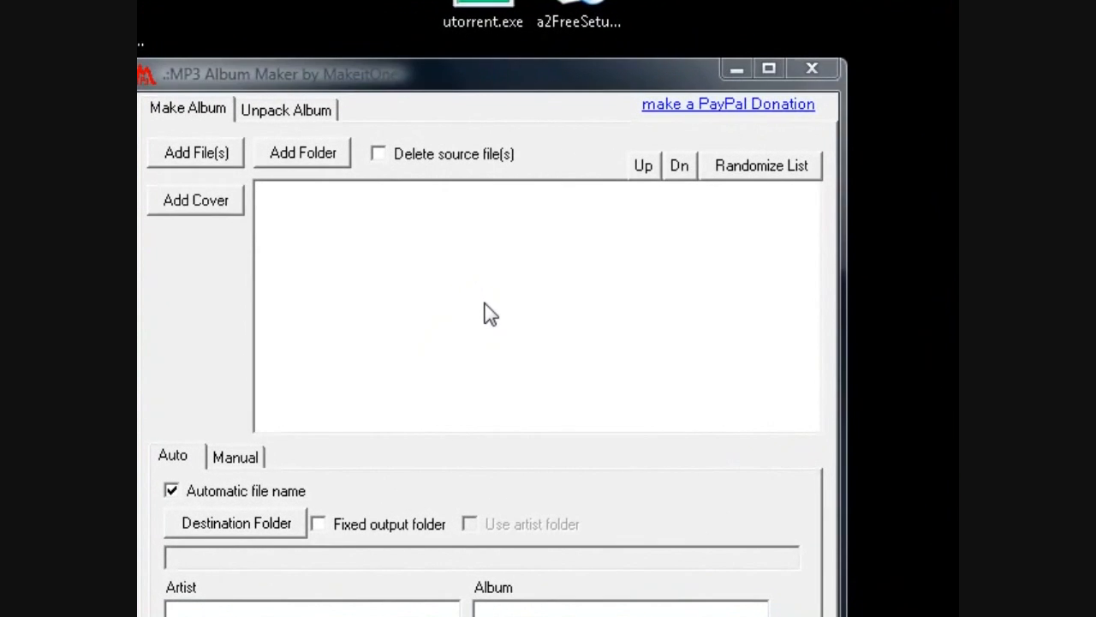
mouse_move(511, 250)
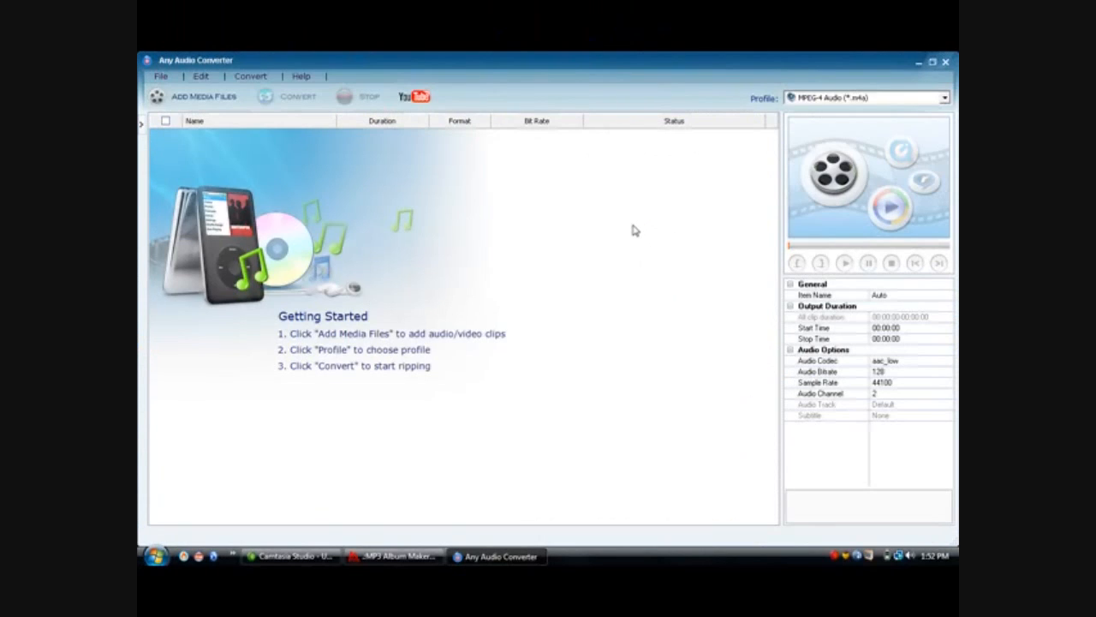
mouse_move(829, 151)
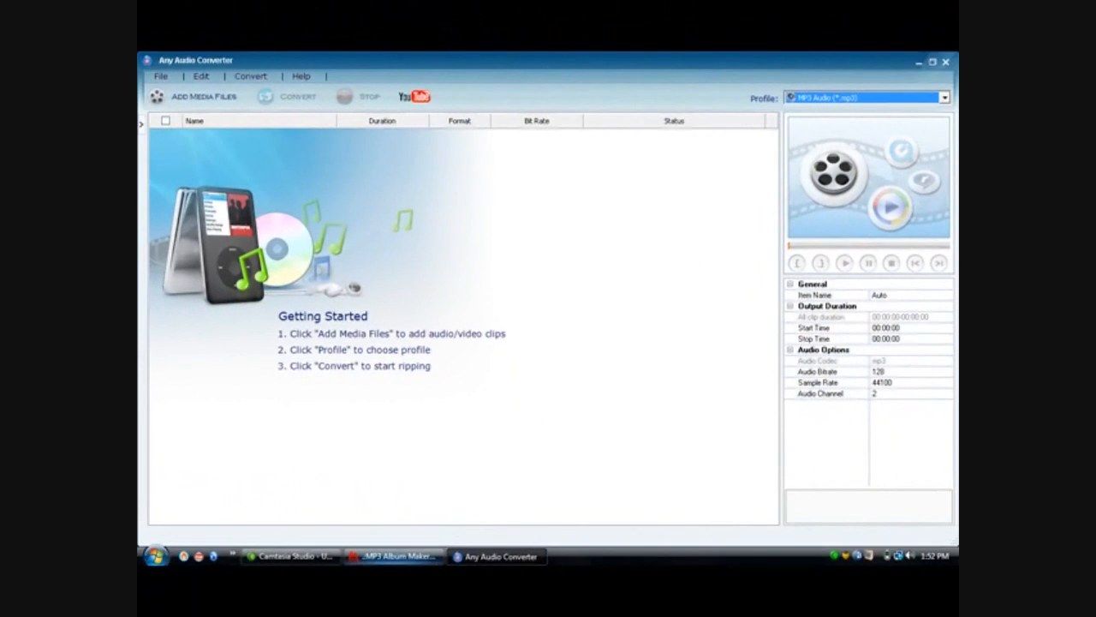
- Bring Law of Success Vol 1–4.mp3 from the Documents folder into MP3 Album Maker's track list
click(390, 557)
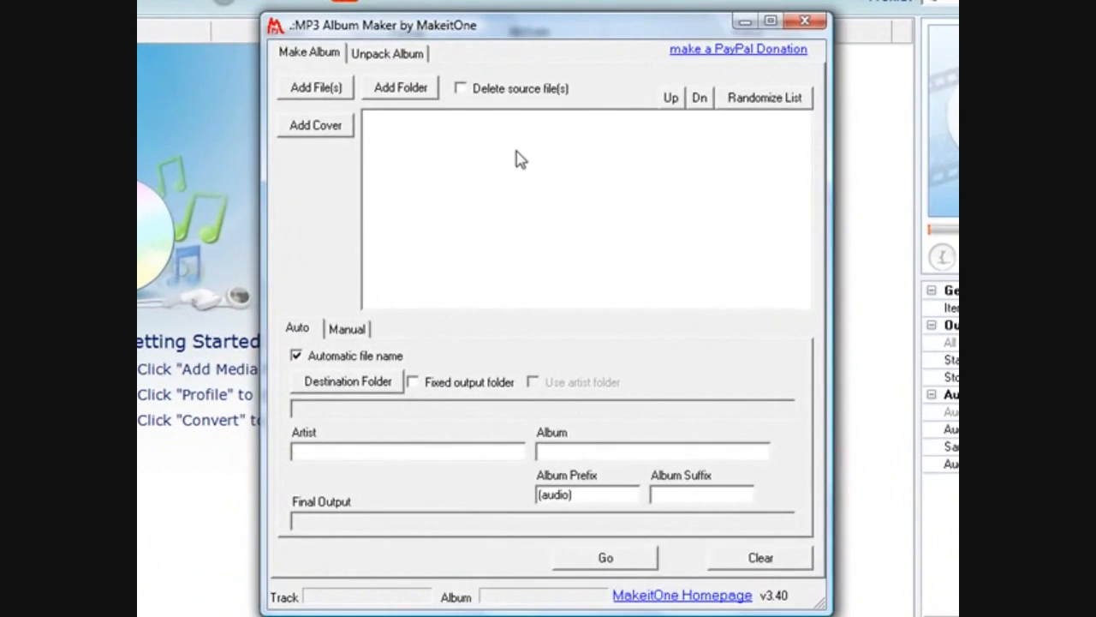
mouse_move(500, 41)
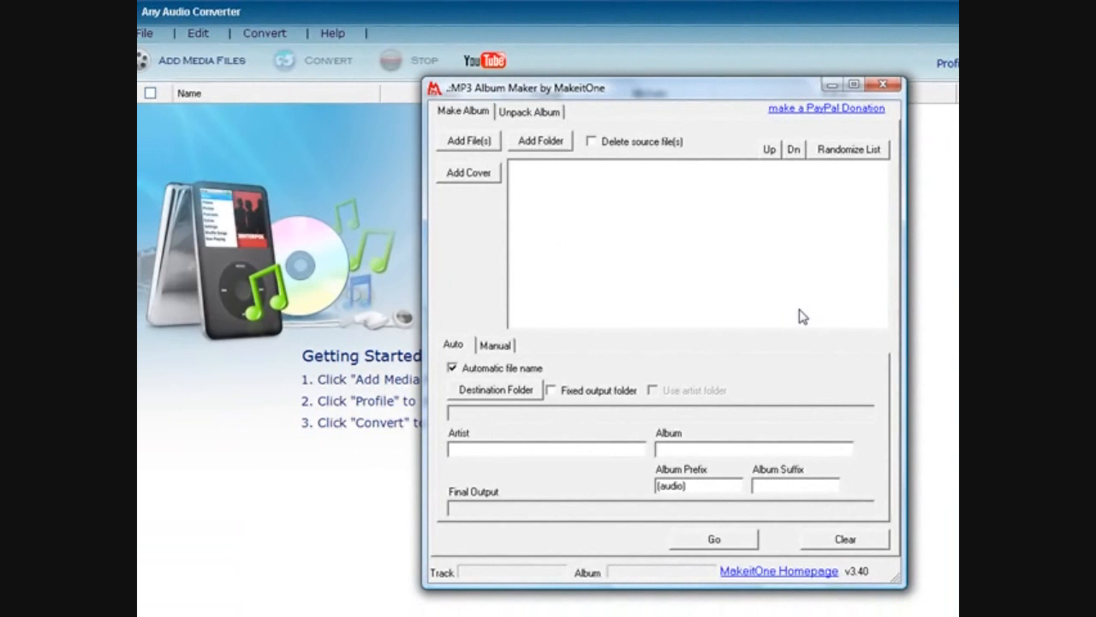
mouse_move(786, 322)
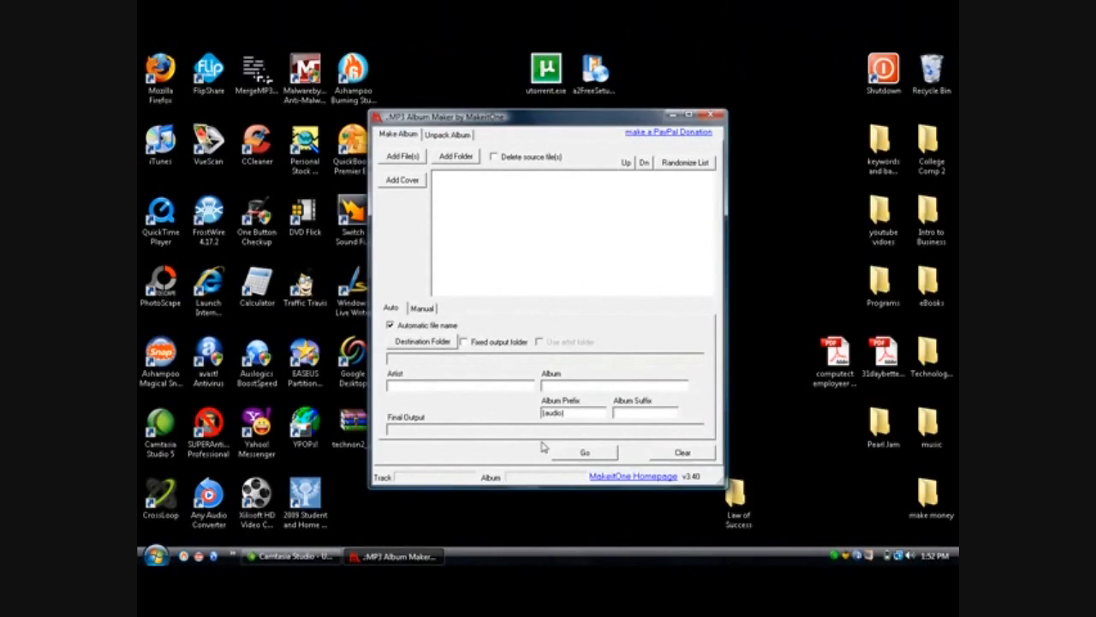
mouse_move(545, 197)
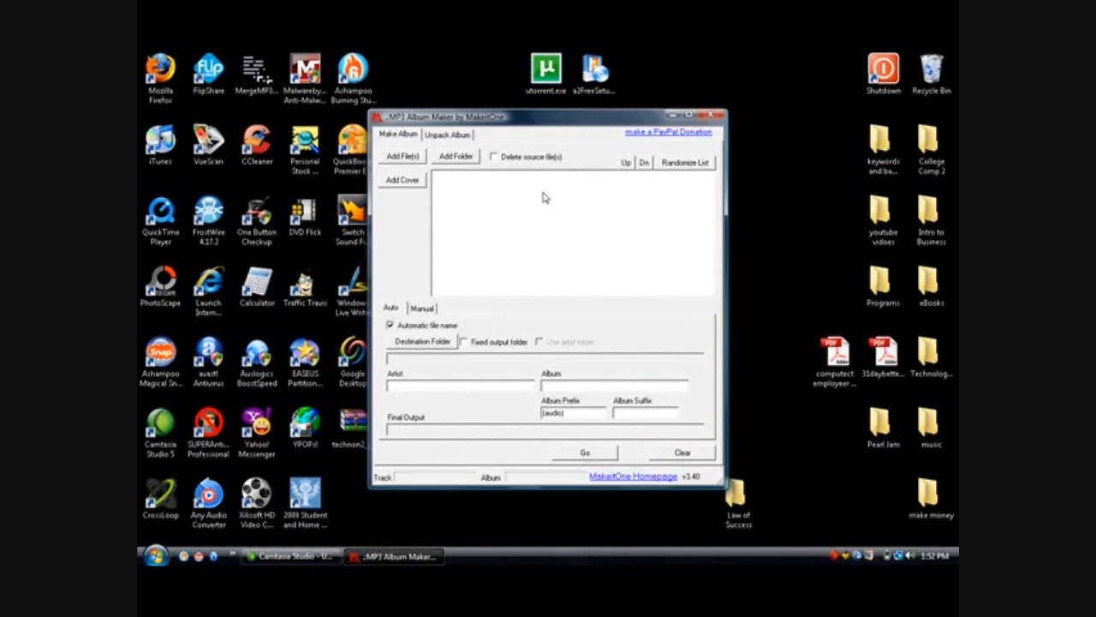
mouse_move(409, 161)
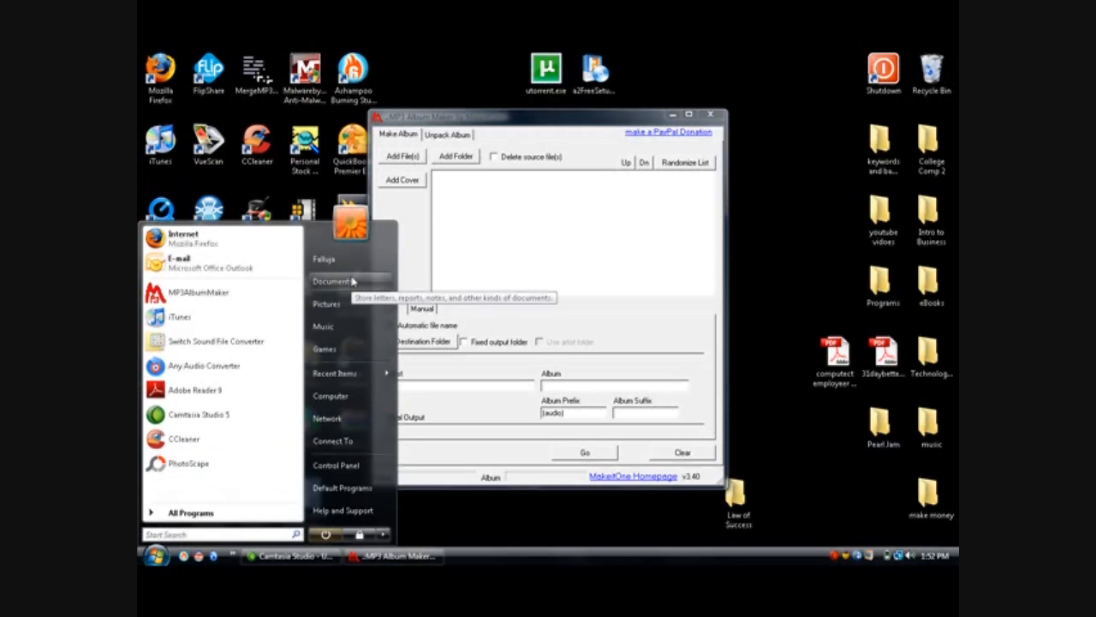
click(326, 281)
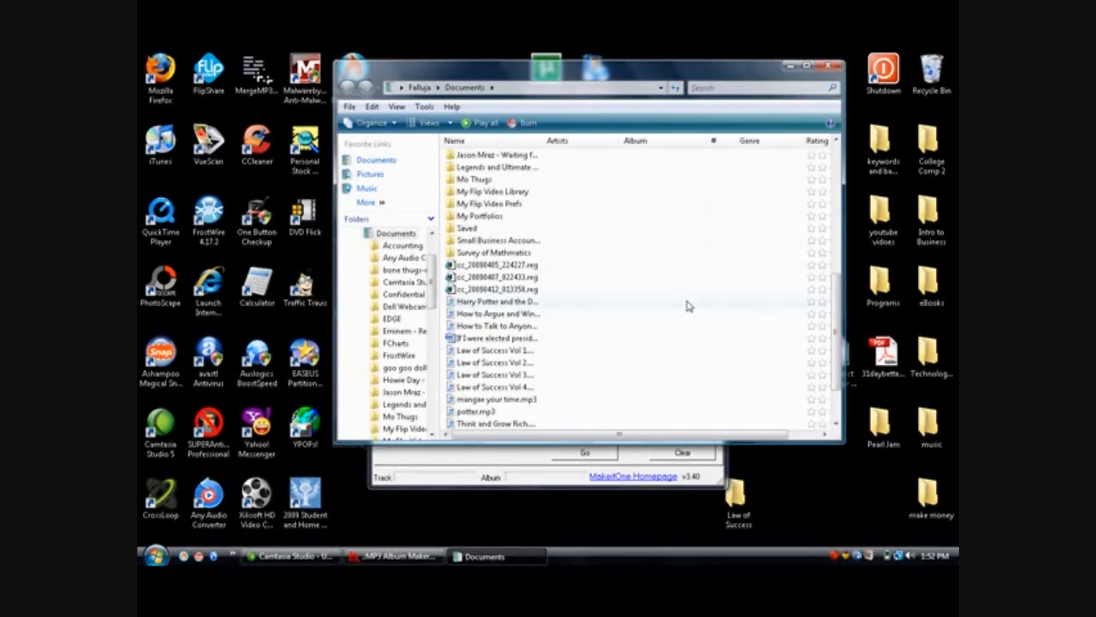
scroll(down, 3)
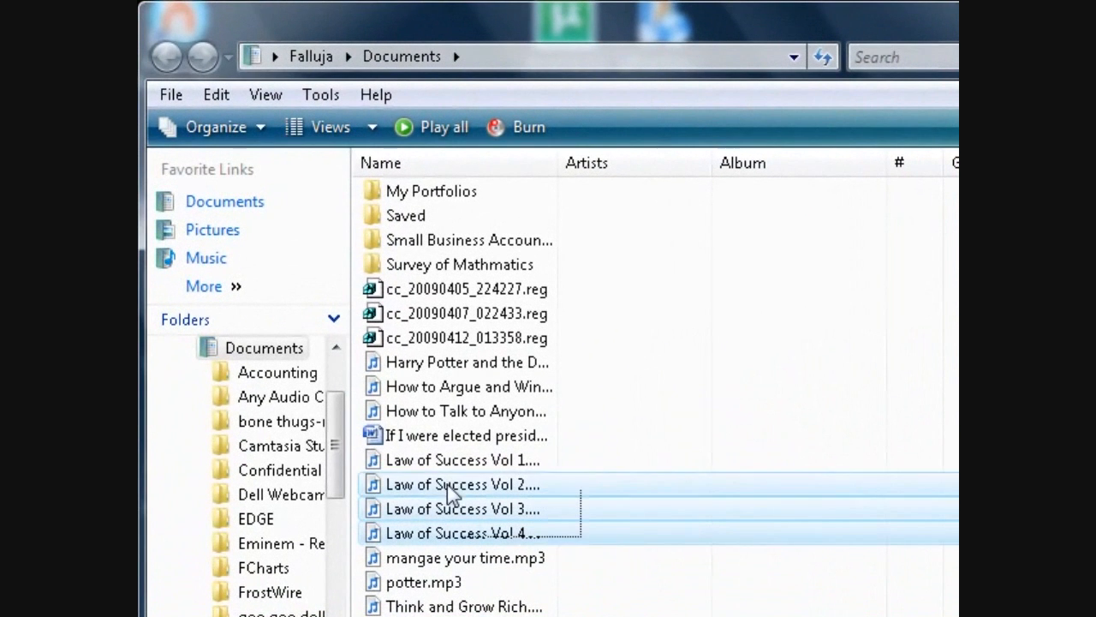
click(463, 459)
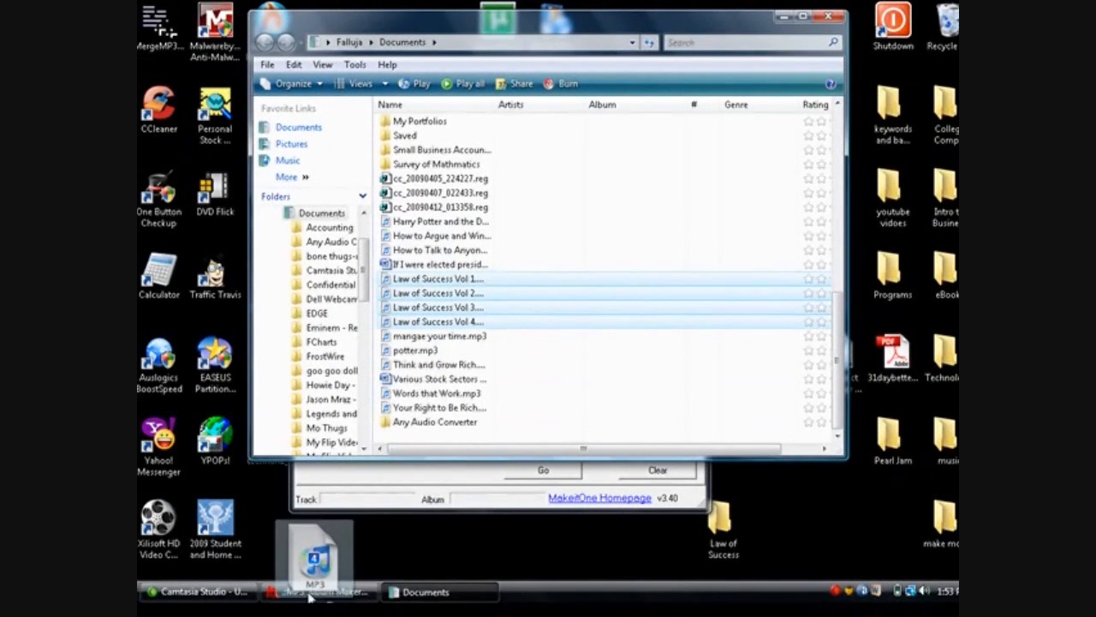
click(319, 593)
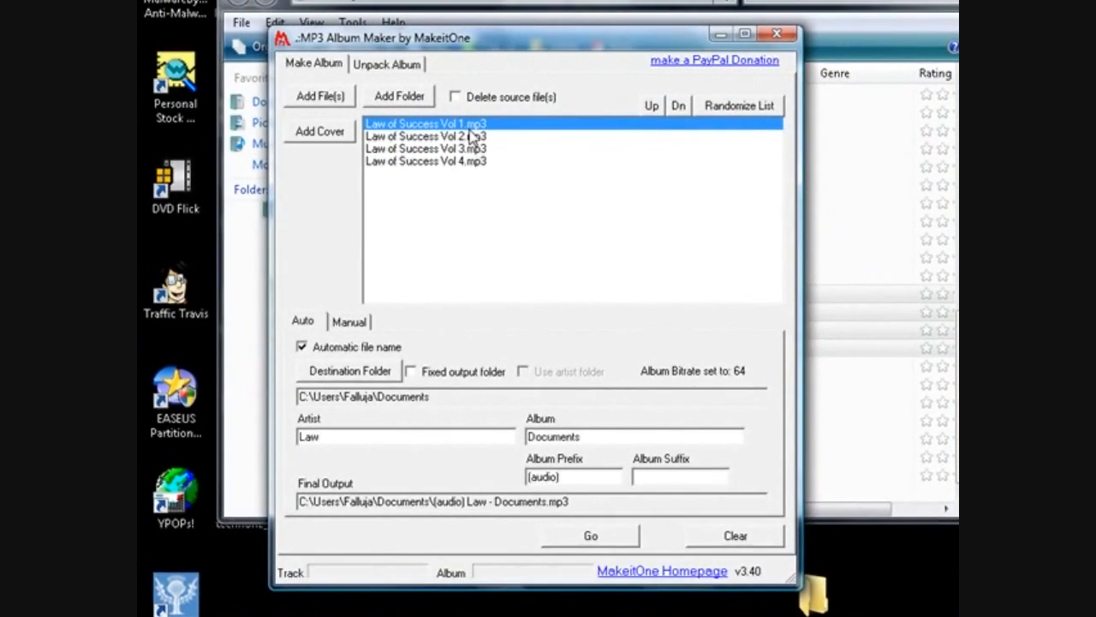
mouse_move(397, 196)
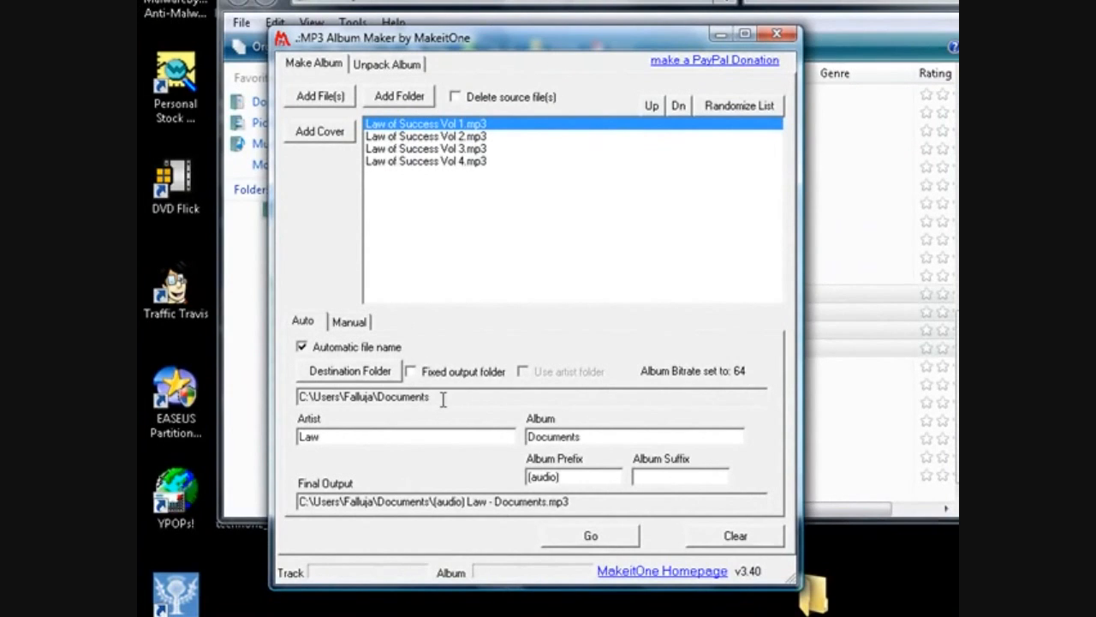
mouse_move(261, 419)
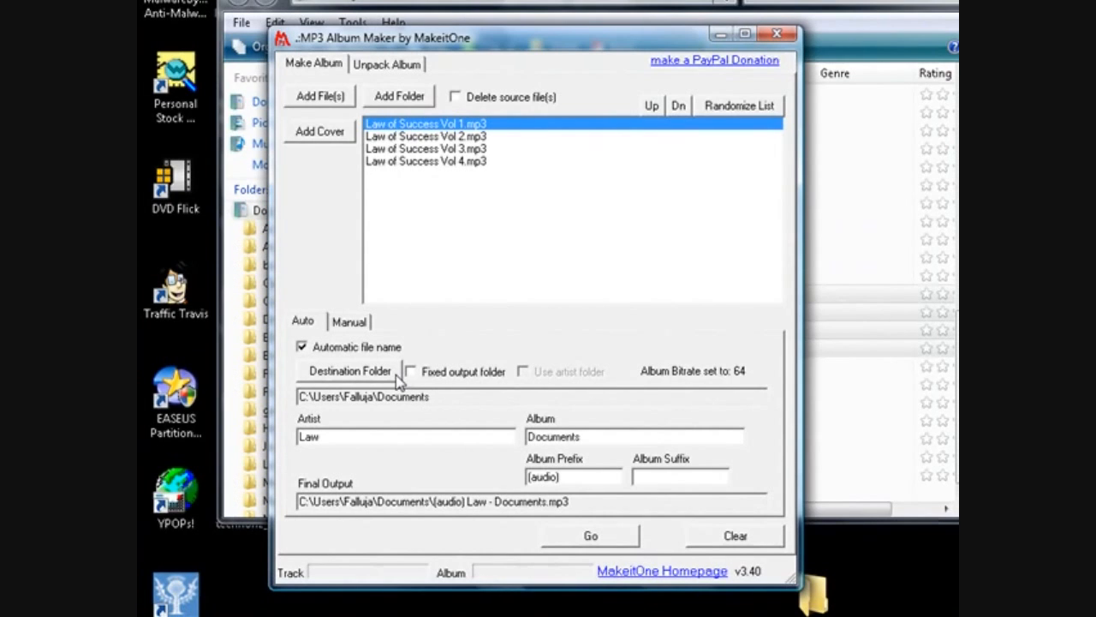
- Set the destination to the Desktop\Law of Success folder and start merging the four volumes with Go
click(347, 370)
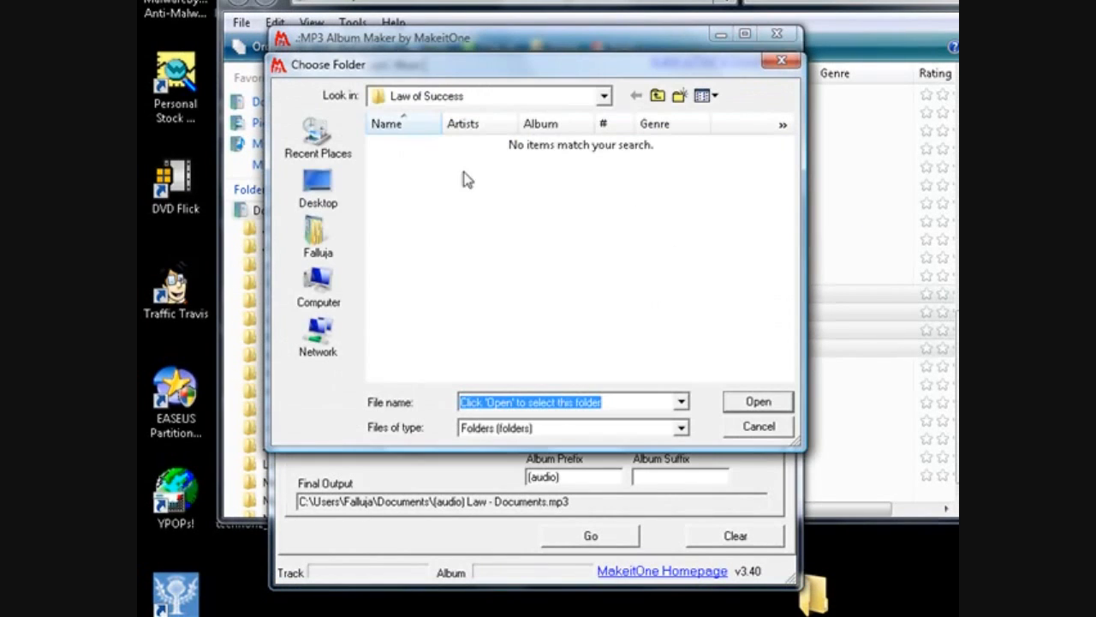
mouse_move(757, 401)
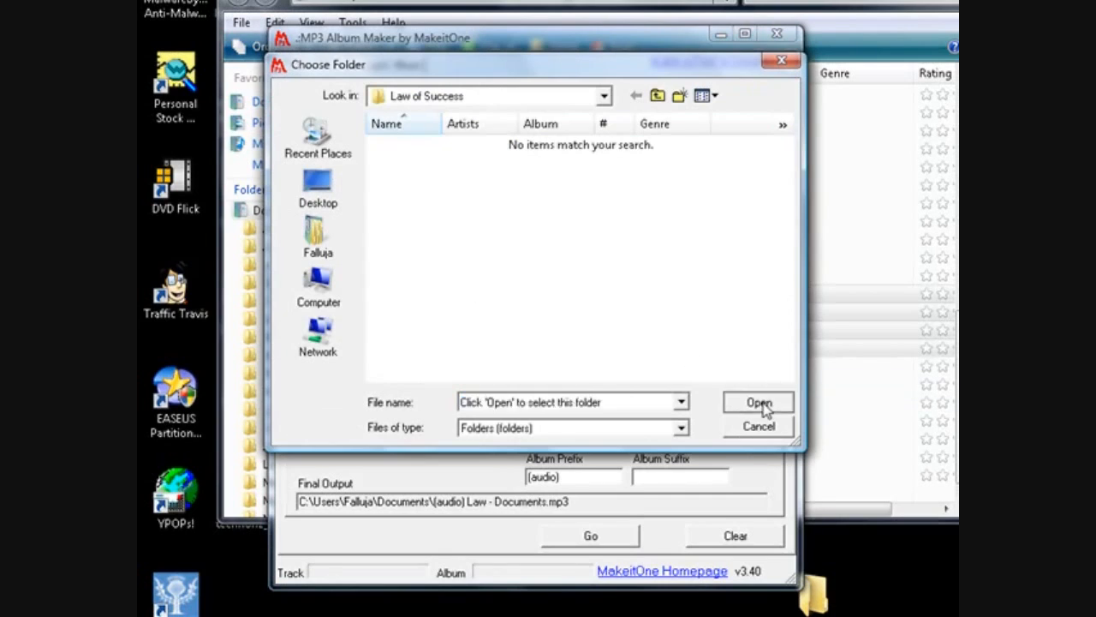
click(757, 402)
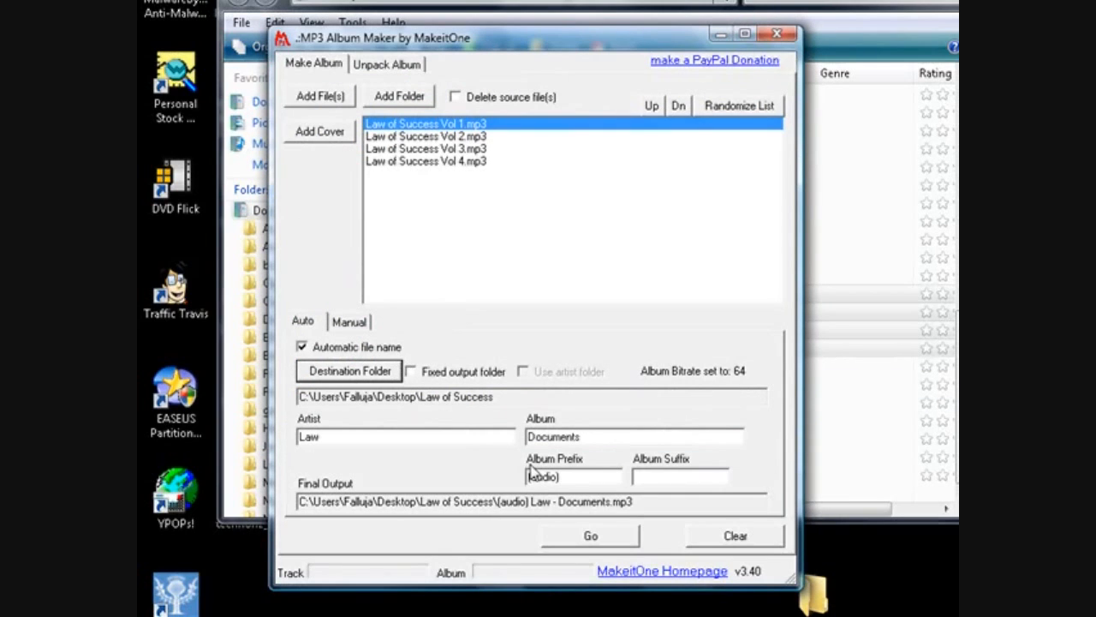
click(589, 534)
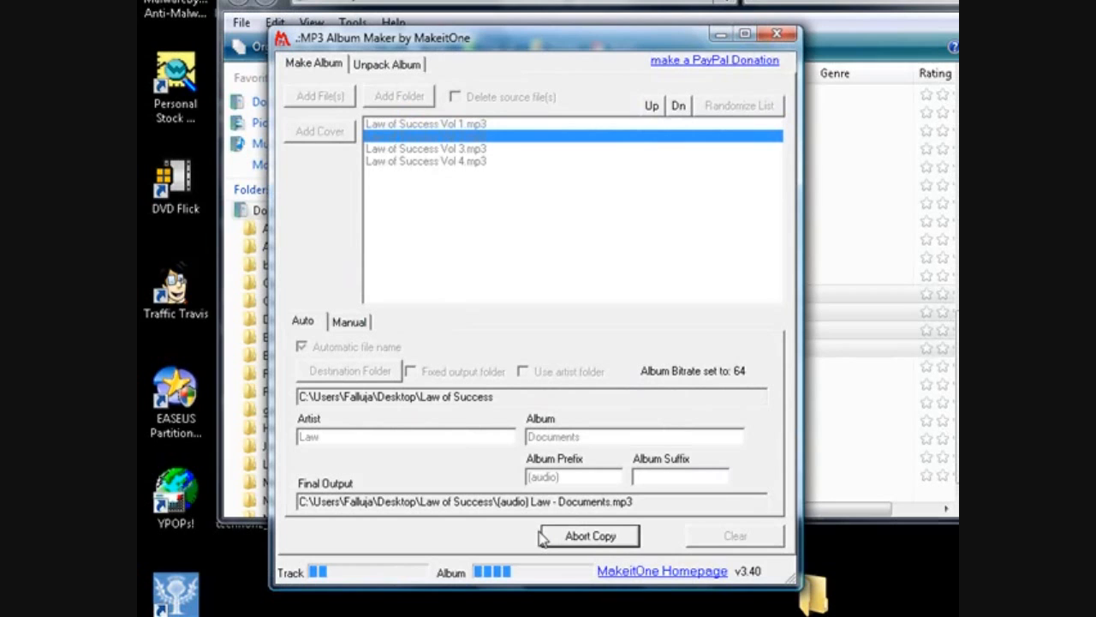
mouse_move(493, 180)
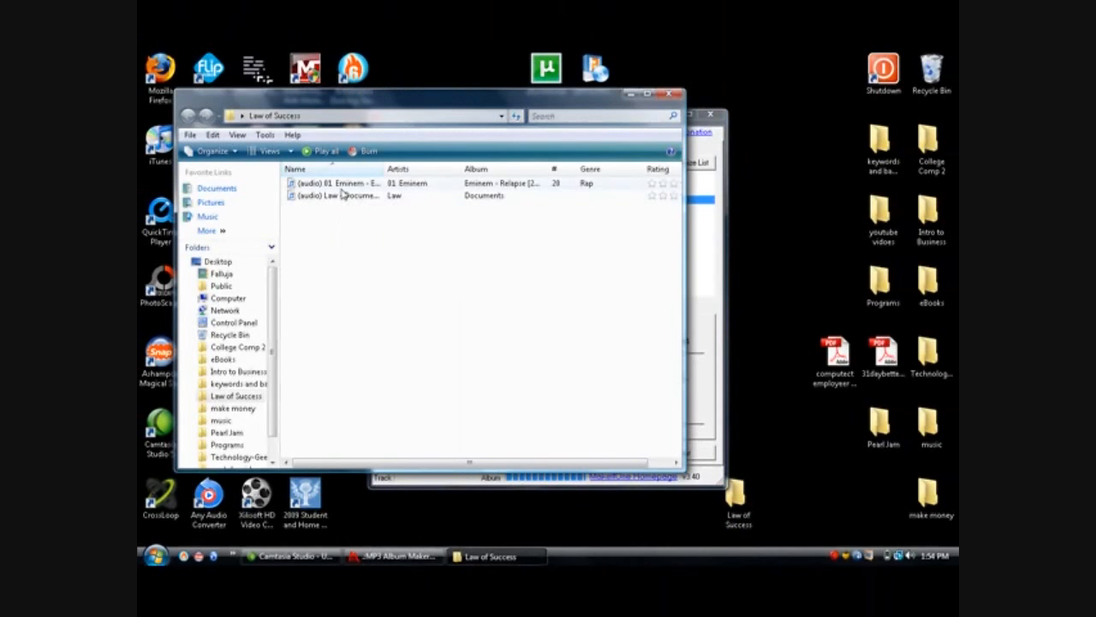
- Play the merged (audio) Law - Documents.mp3 with Windows Media Player, then return to the folder window
right_click(340, 195)
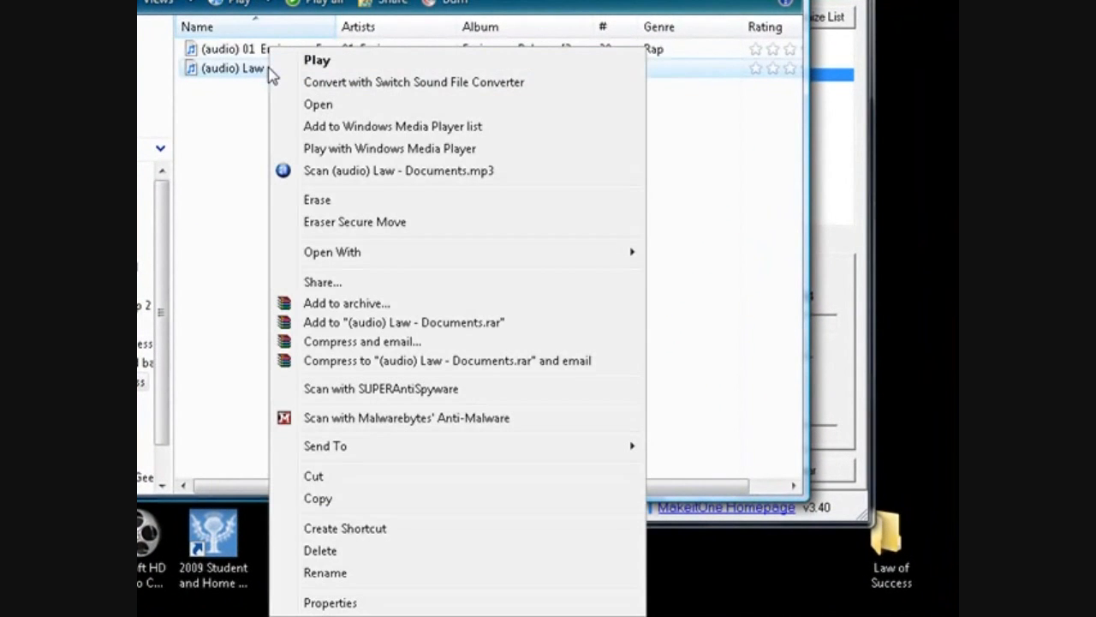
mouse_move(373, 154)
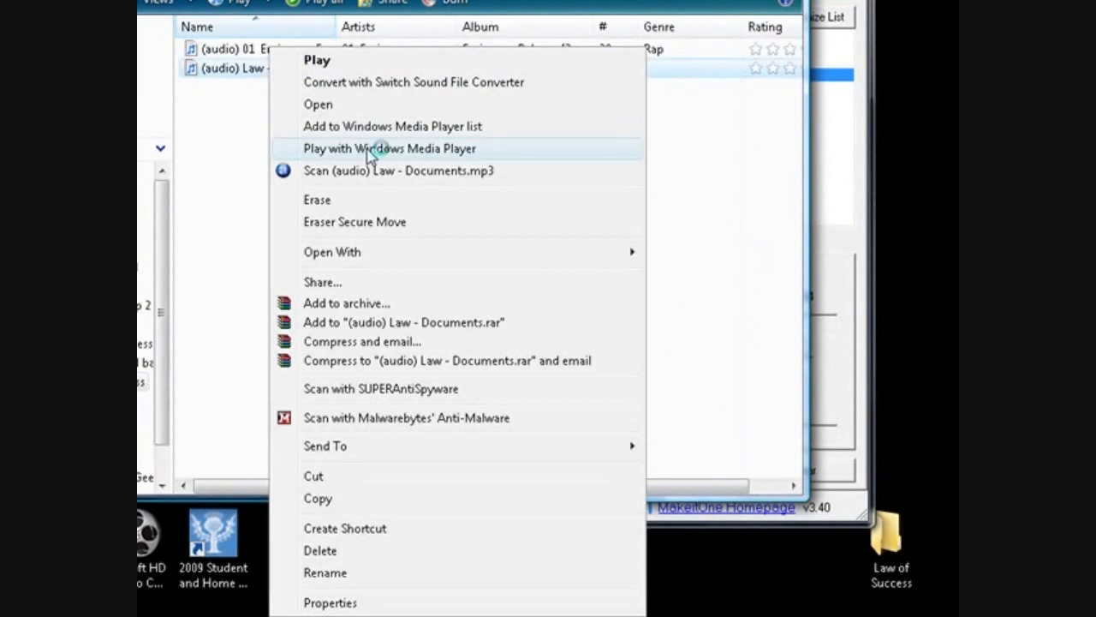
click(389, 147)
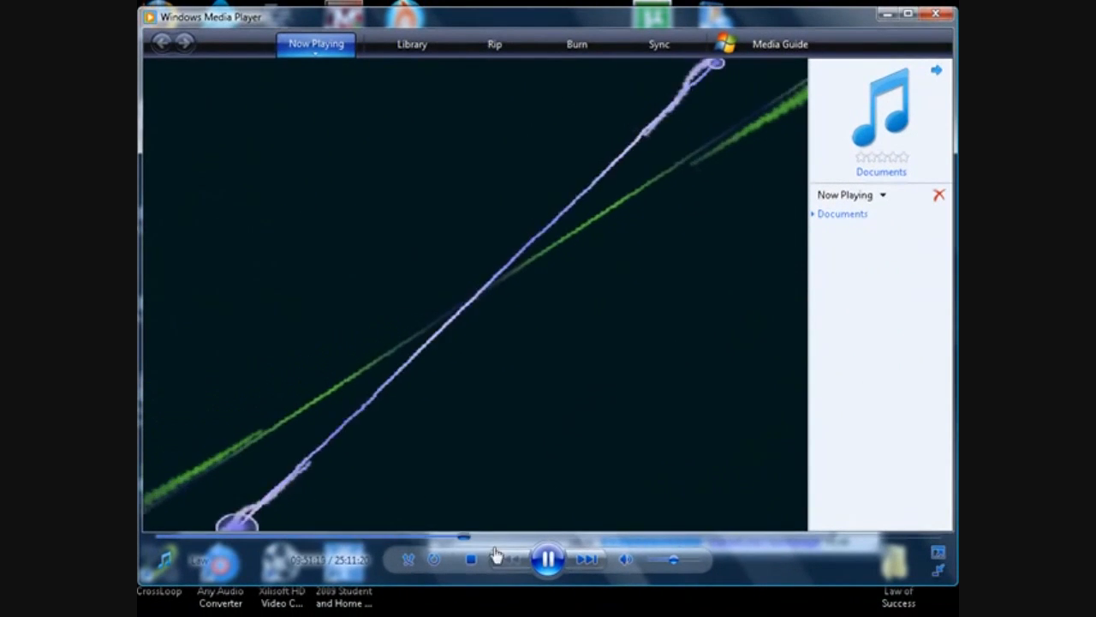
click(548, 558)
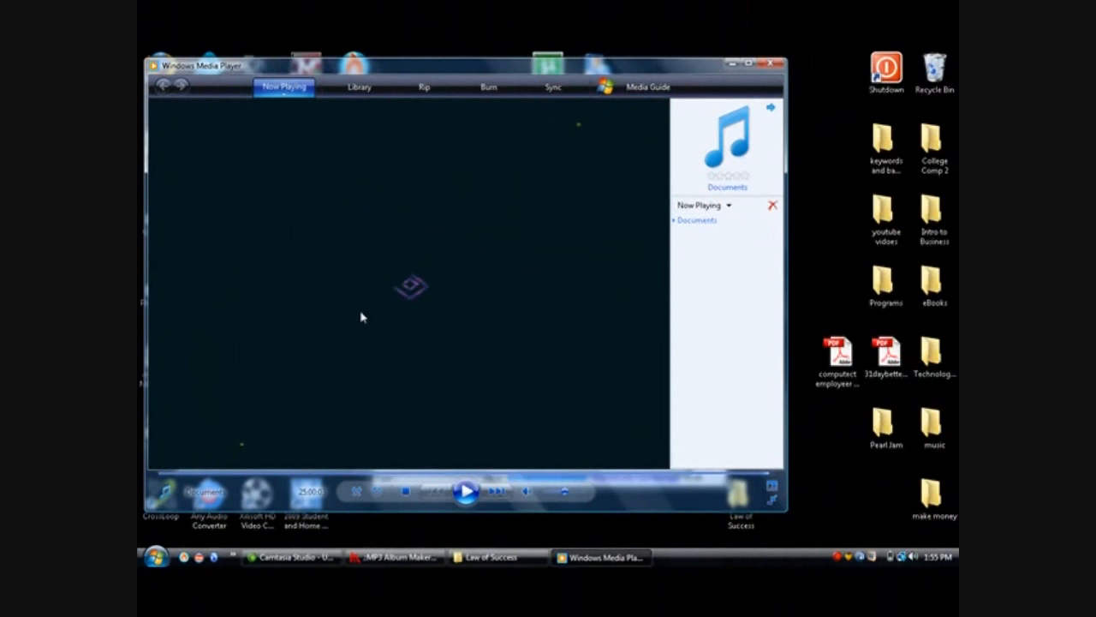
mouse_move(404, 383)
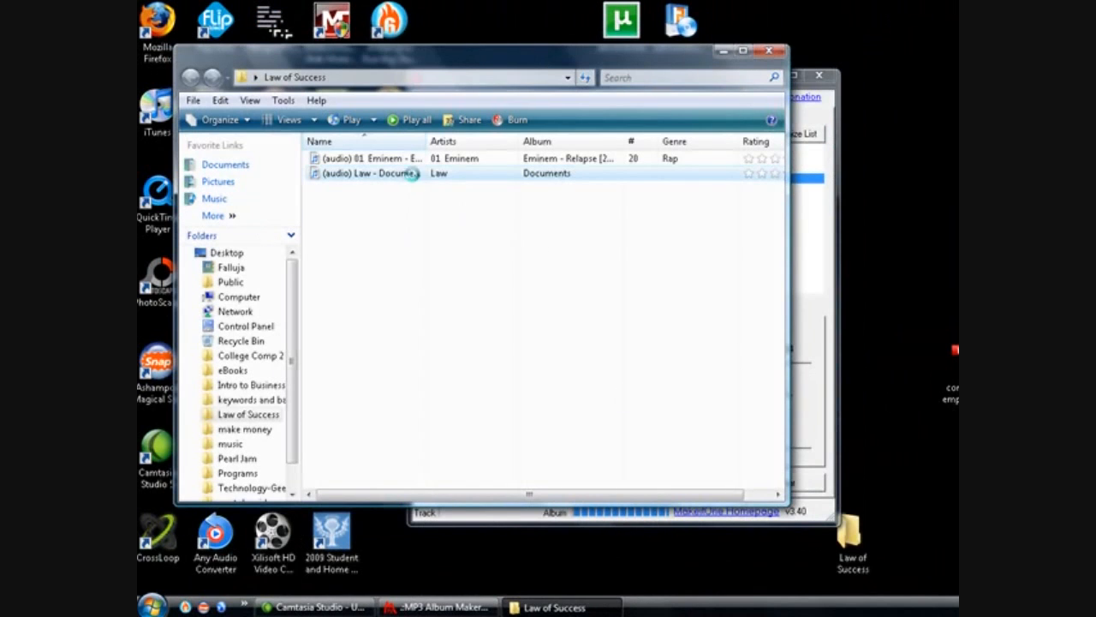
- Open the merged file in iTunes, showing the Music library song list
double_click(368, 173)
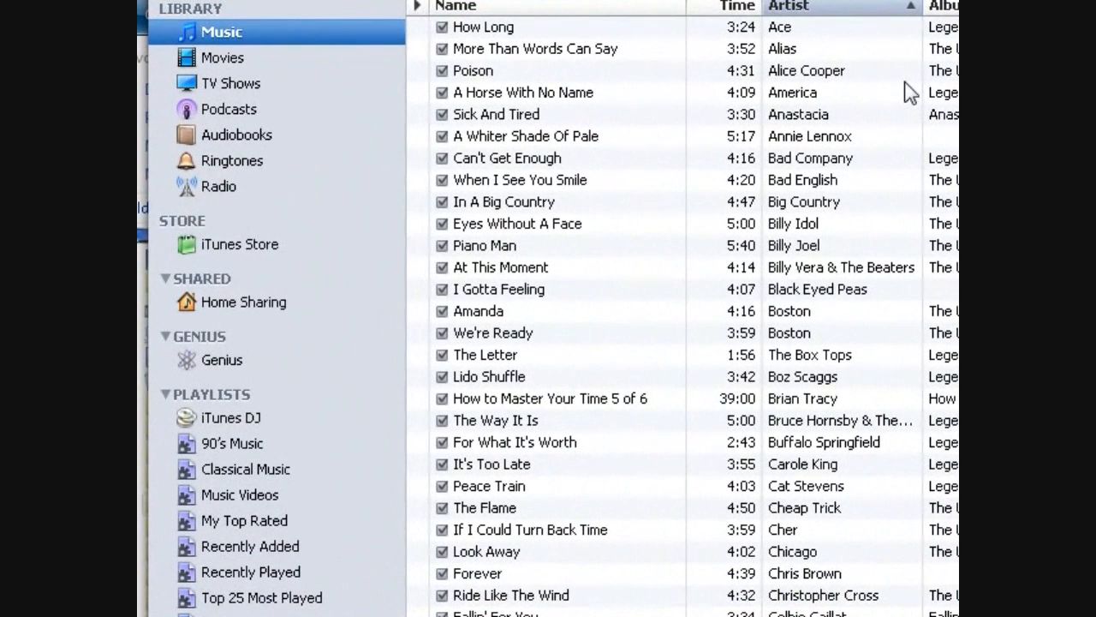
mouse_move(627, 288)
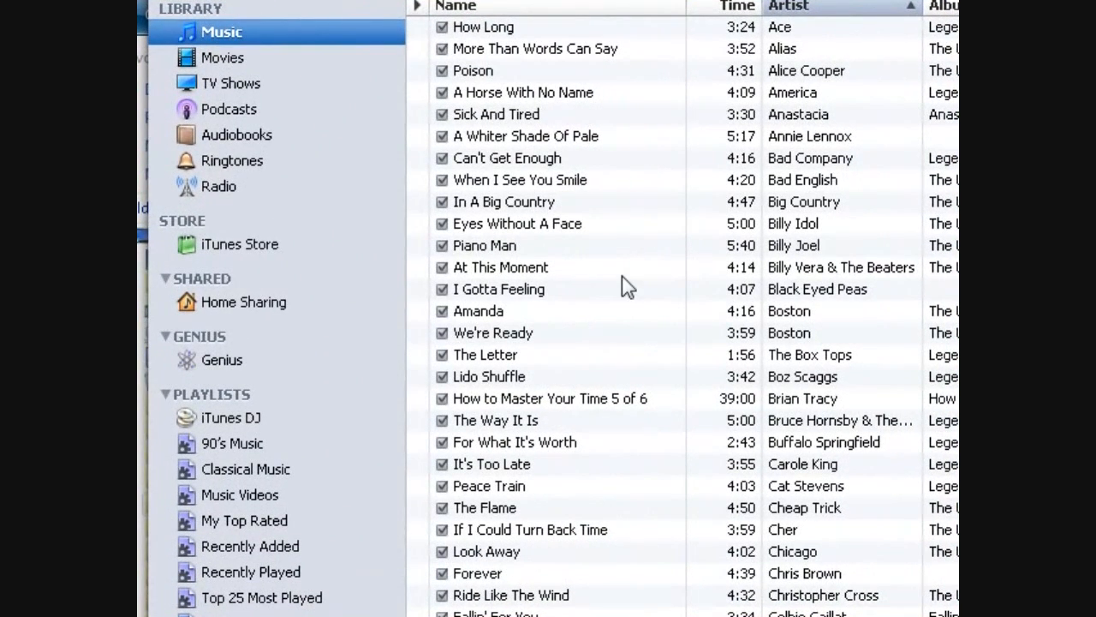